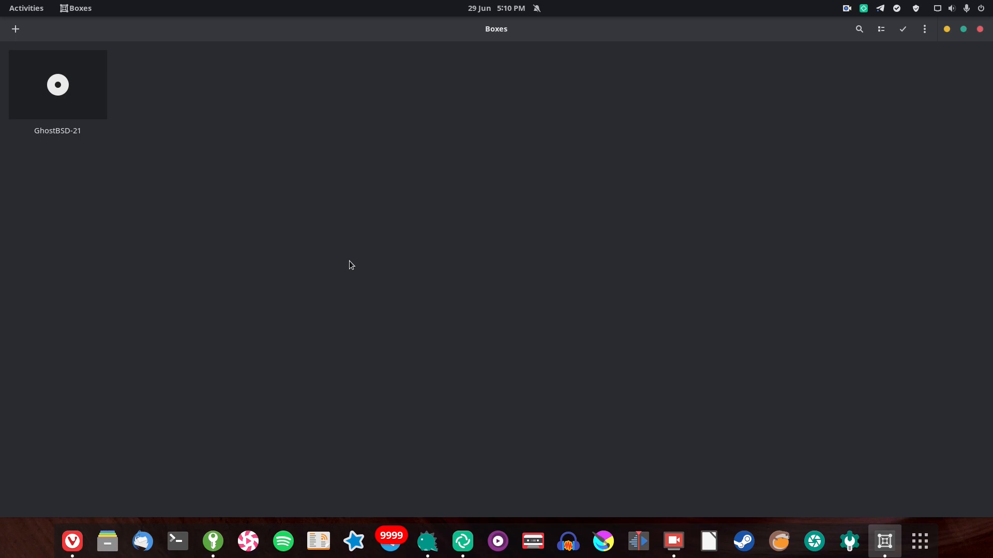
pyautogui.moveTo(319, 272)
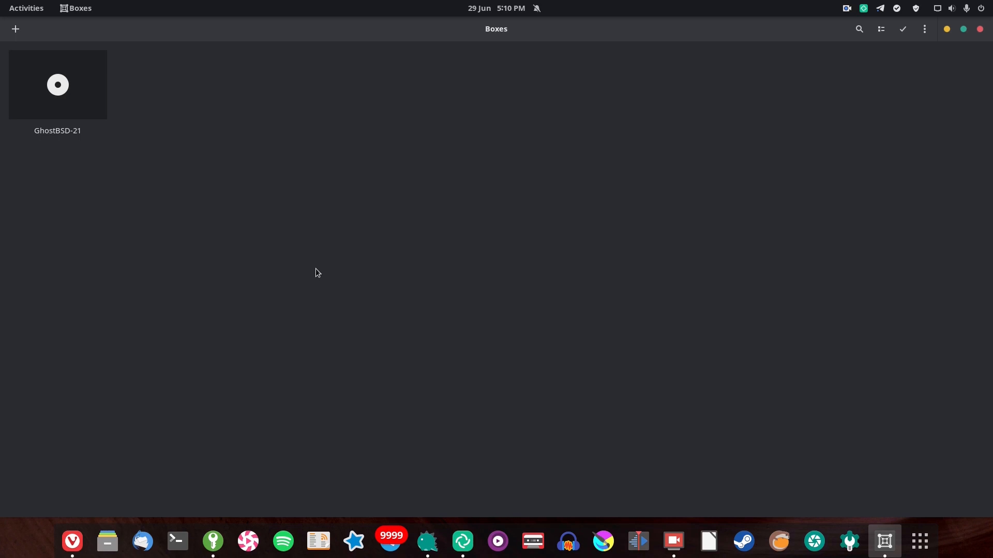
pyautogui.moveTo(209, 227)
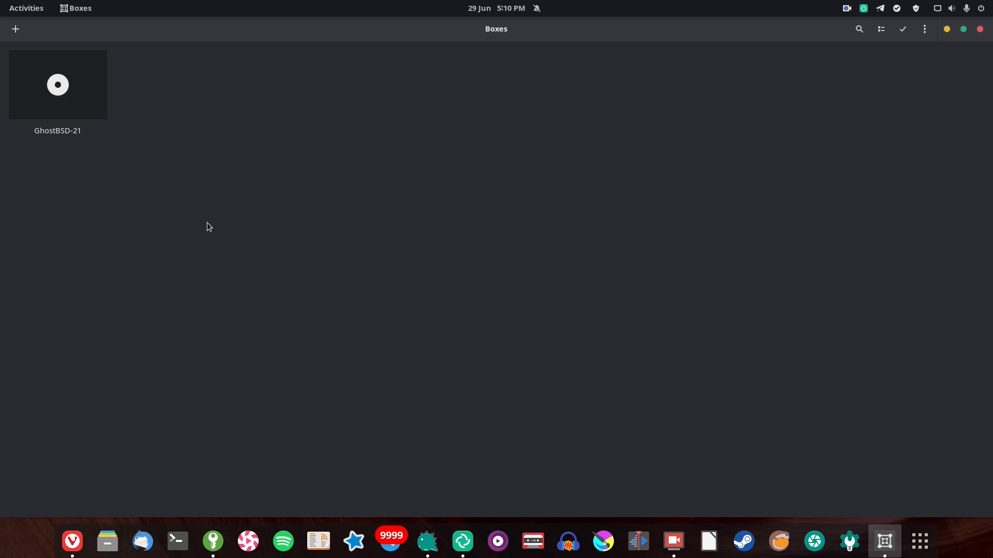
# - Start the GhostBSD-21 box and show it full screen while it boots
pyautogui.doubleClick(57, 83)
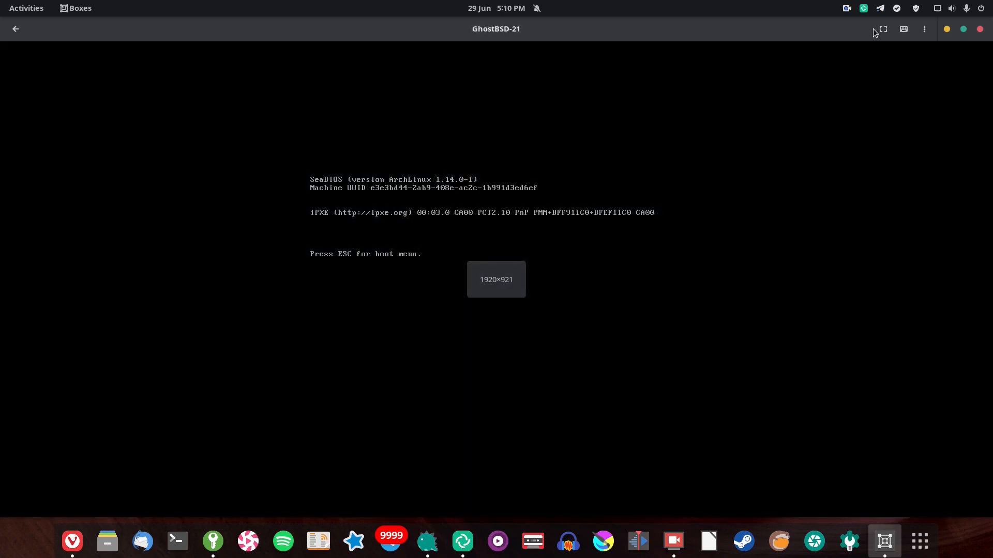
pyautogui.click(882, 29)
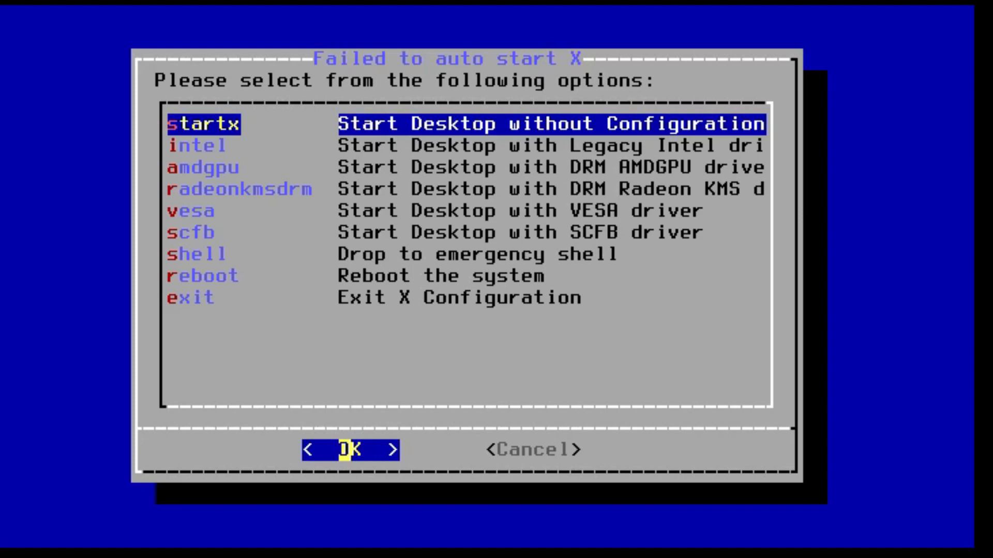
# - Choose startx to load the live desktop and dismiss the VBoxClient notice
pyautogui.click(350, 450)
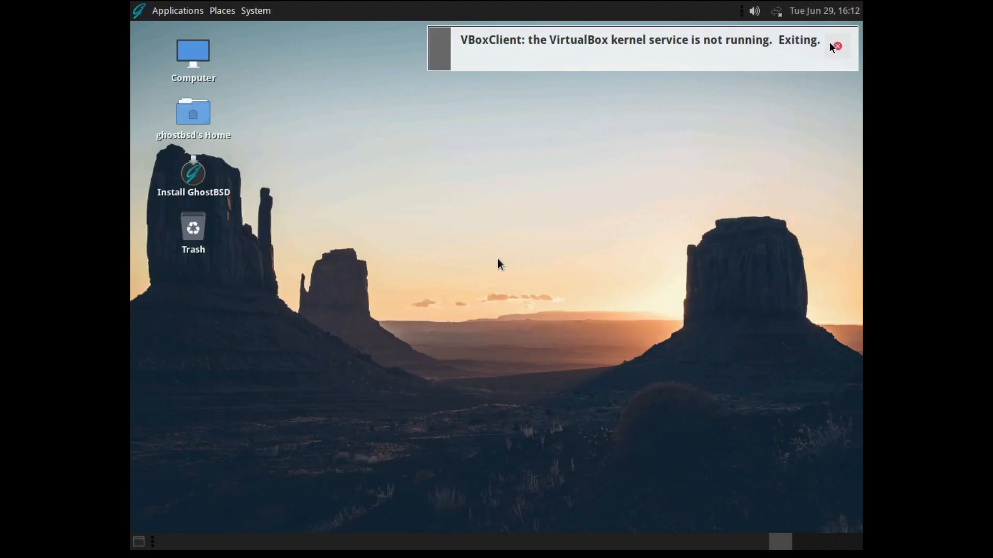
pyautogui.click(837, 46)
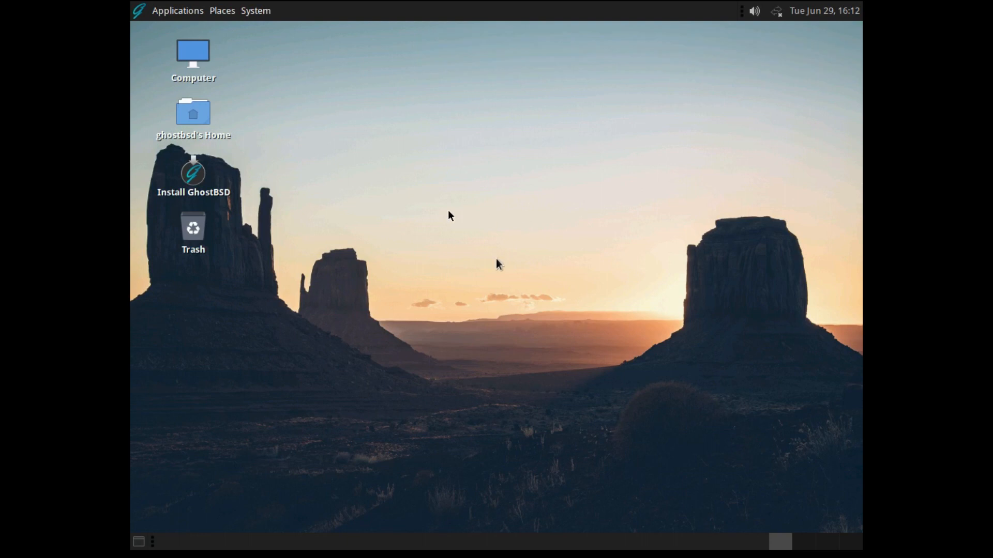
pyautogui.click(177, 10)
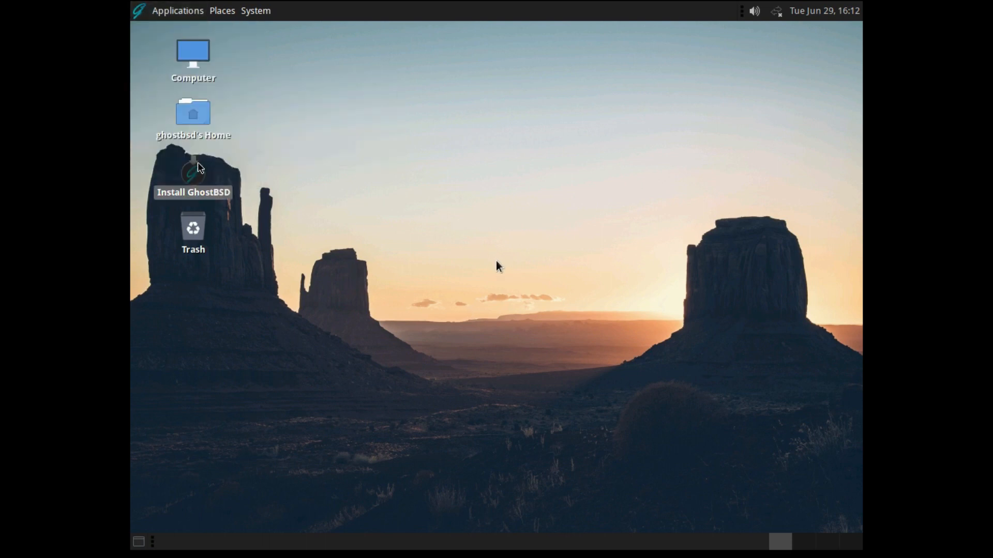
pyautogui.moveTo(230, 172)
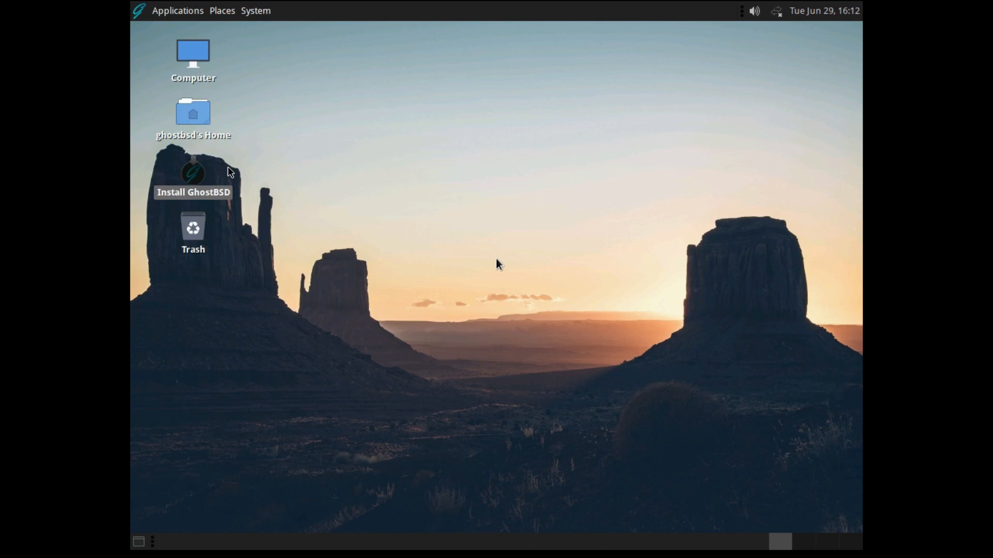
# - Launch the installer from the Install GhostBSD desktop icon
pyautogui.doubleClick(192, 173)
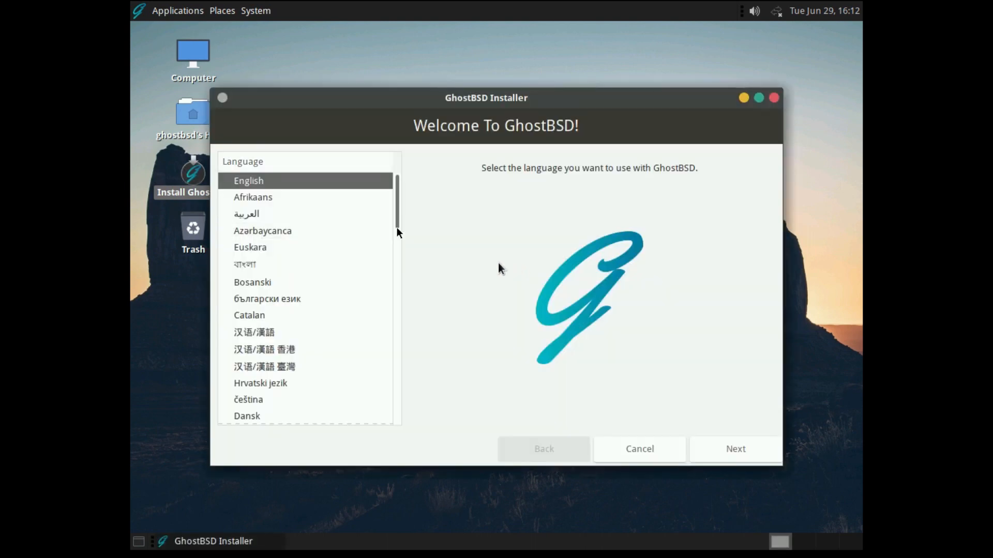
pyautogui.moveTo(213, 541)
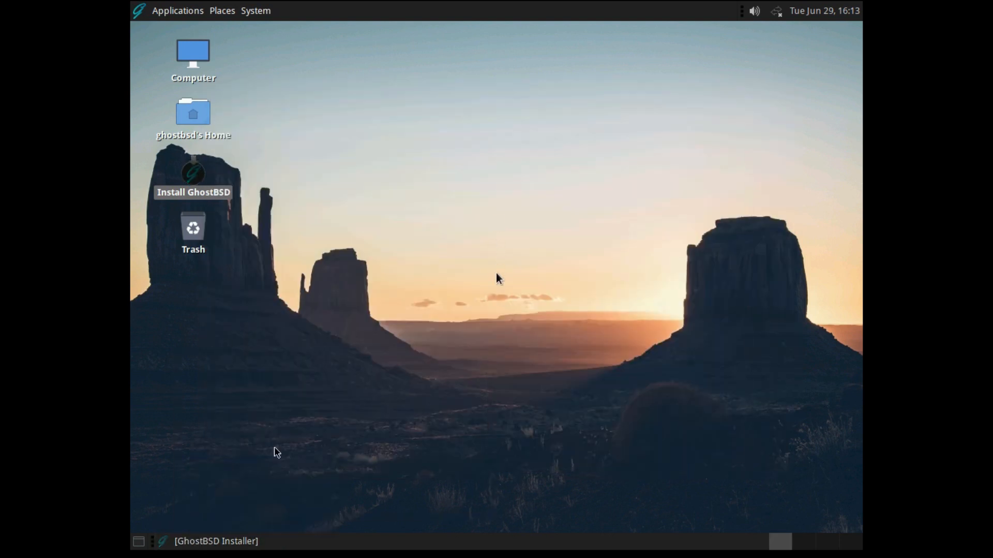
pyautogui.doubleClick(193, 174)
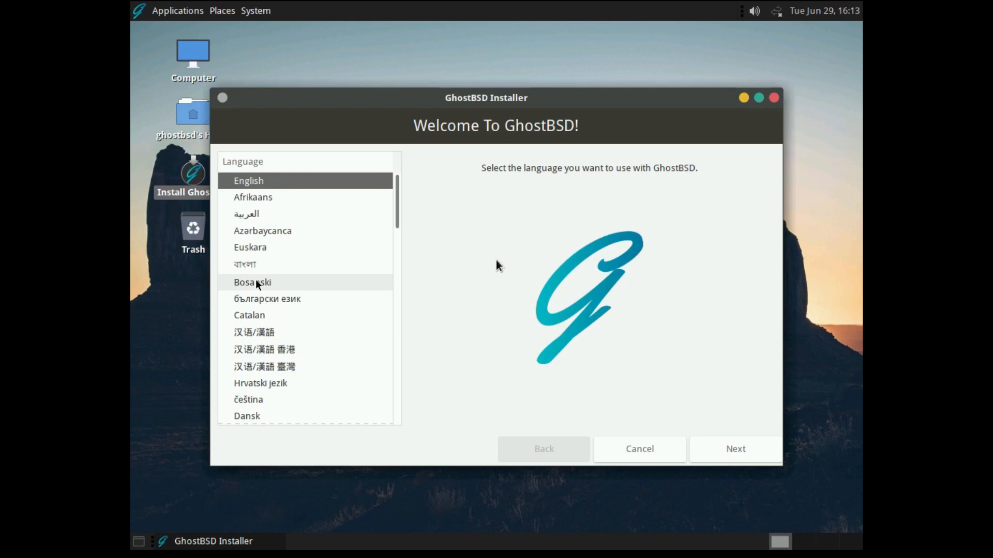
pyautogui.moveTo(496, 259)
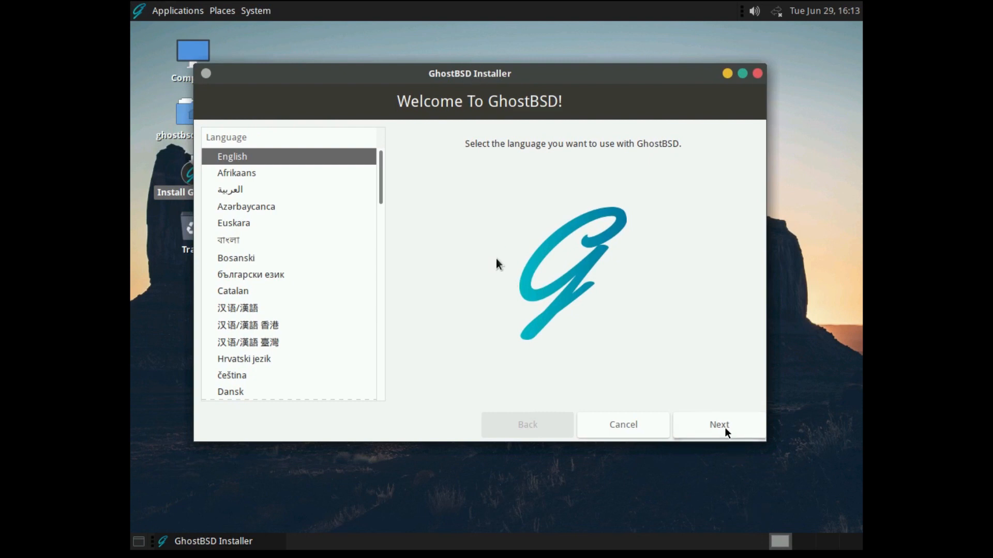
# - Keep English as language and set the keyboard layout to English (UK)
pyautogui.click(719, 424)
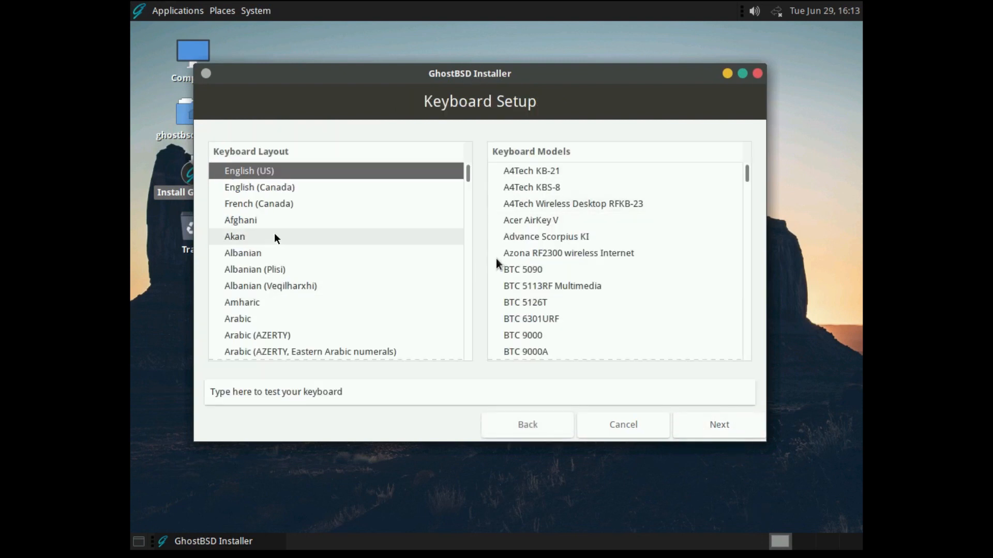
pyautogui.scroll(-3)
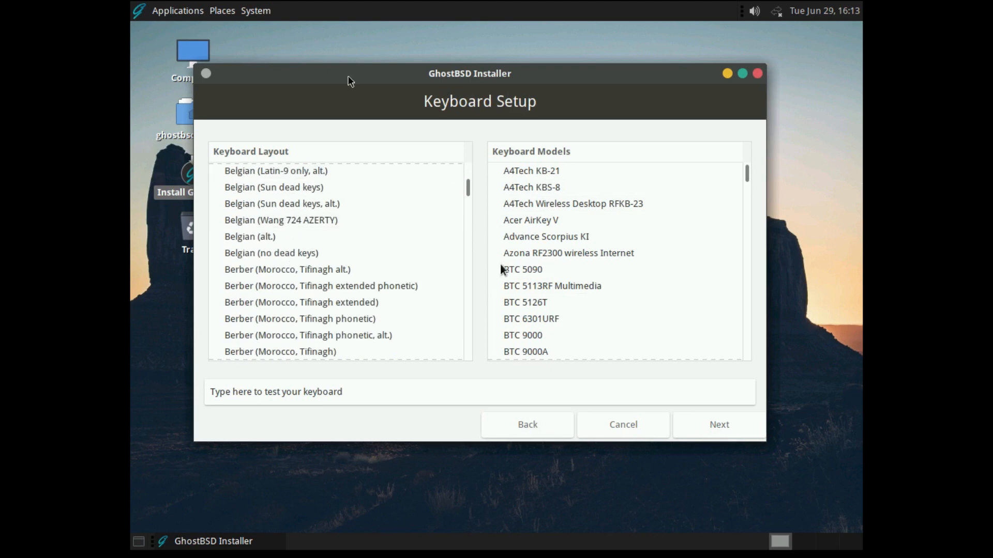
pyautogui.scroll(-3)
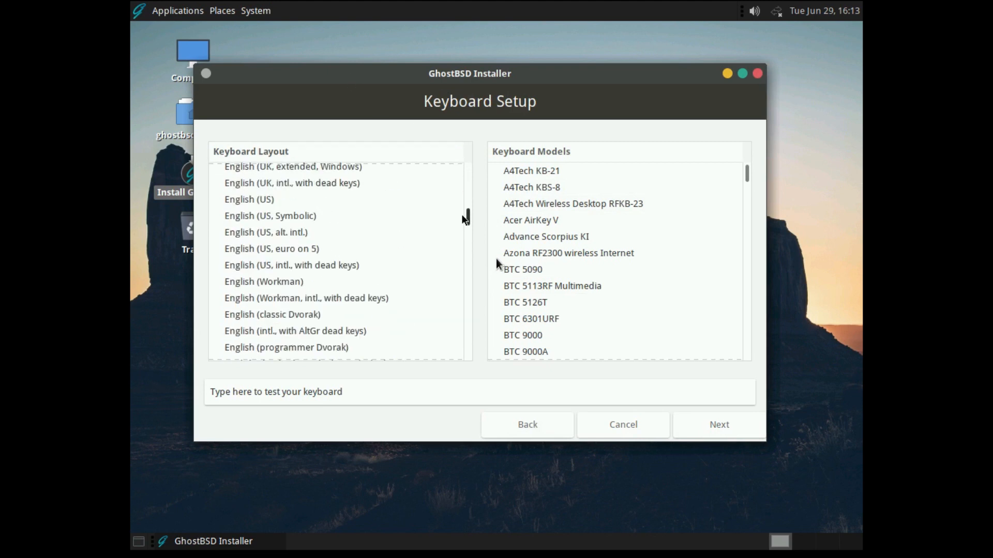
pyautogui.scroll(3)
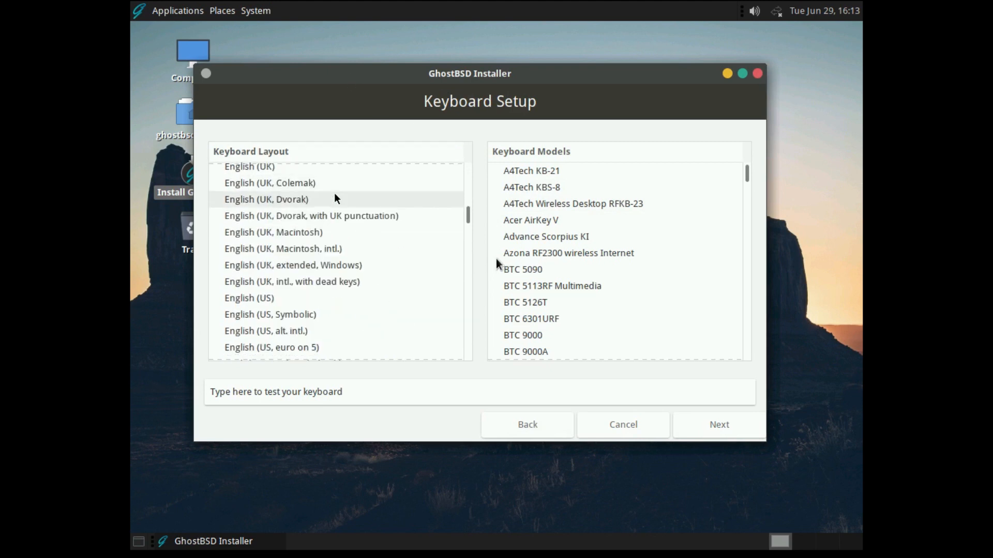
pyautogui.click(249, 171)
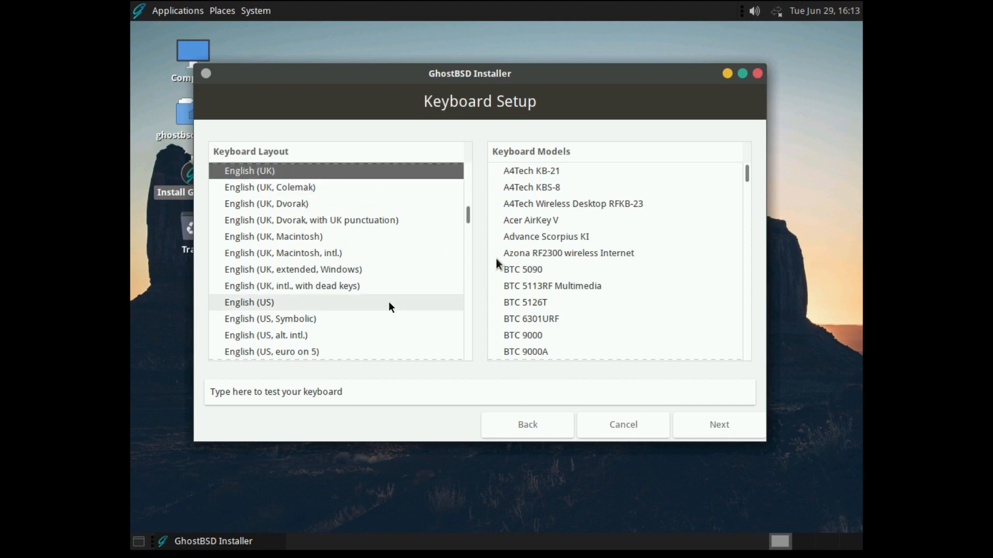
pyautogui.moveTo(537, 302)
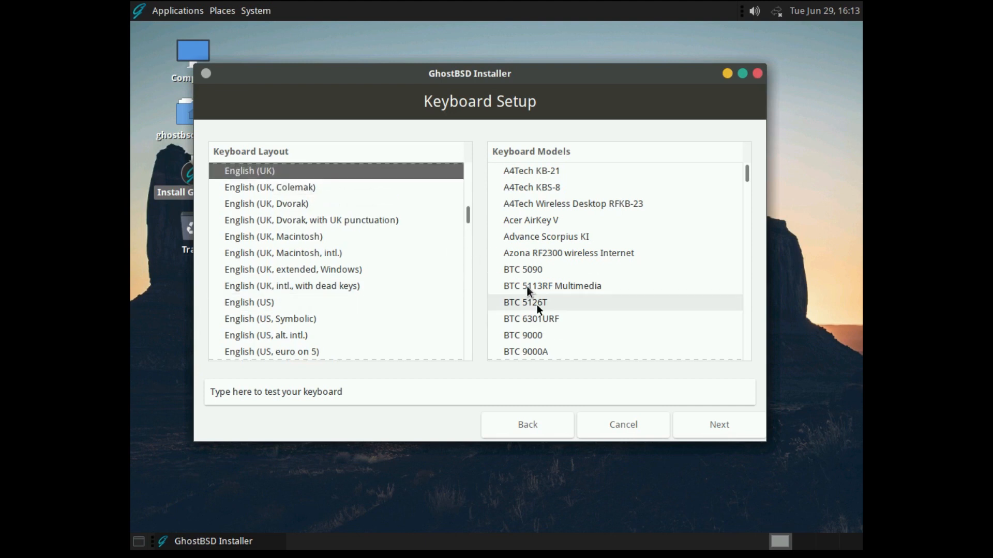
pyautogui.moveTo(737, 443)
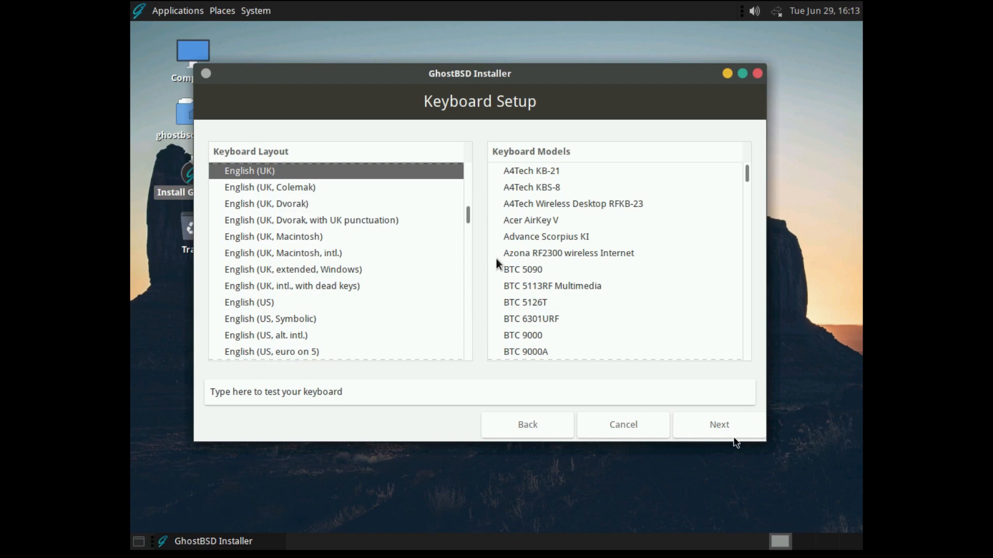
pyautogui.click(718, 424)
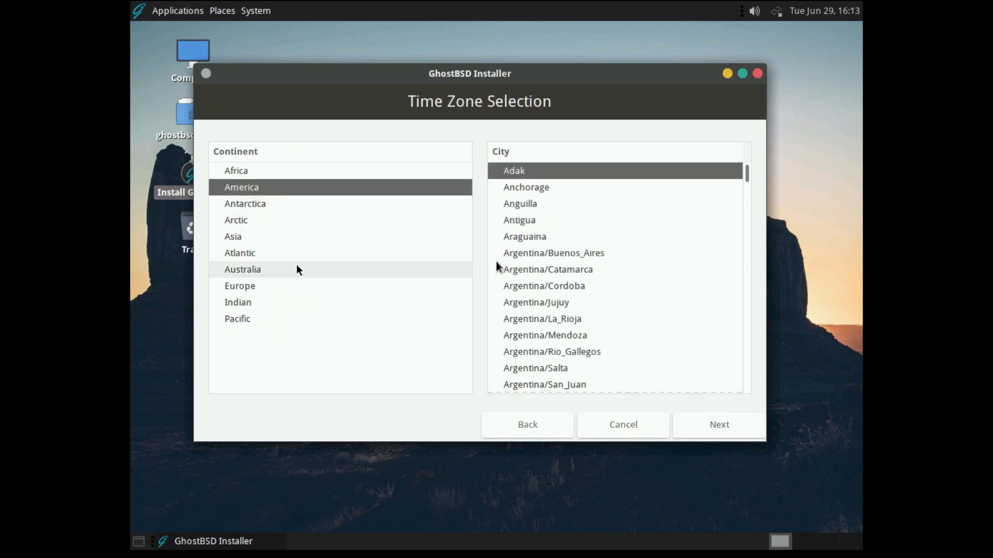
# - Set the time zone continent to Europe and pick a city
pyautogui.click(238, 286)
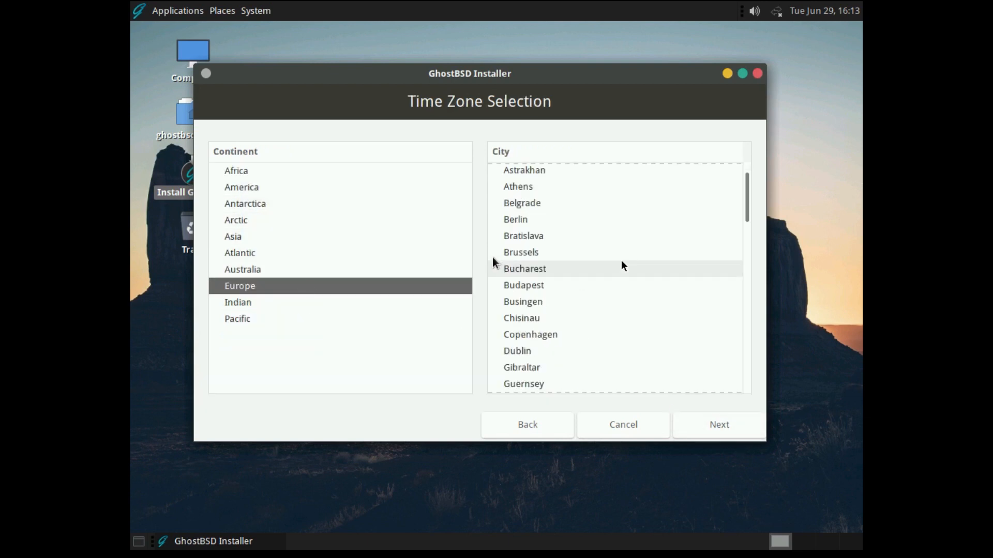
pyautogui.scroll(-3)
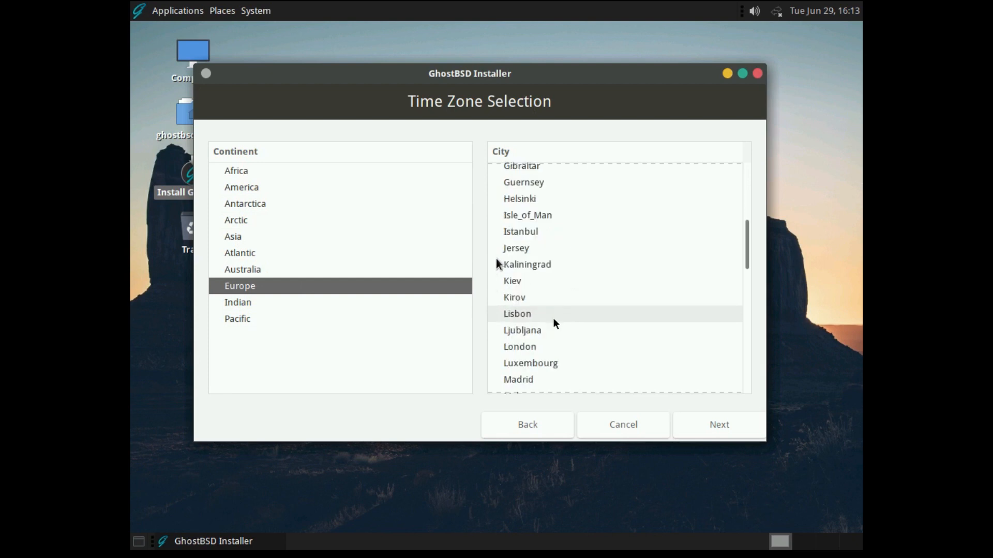
pyautogui.click(718, 424)
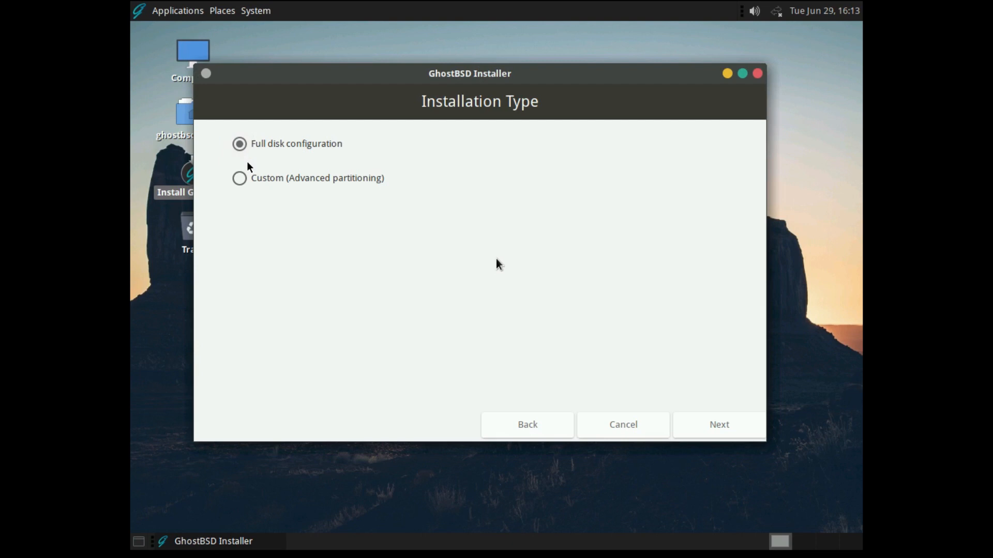
pyautogui.moveTo(239, 178)
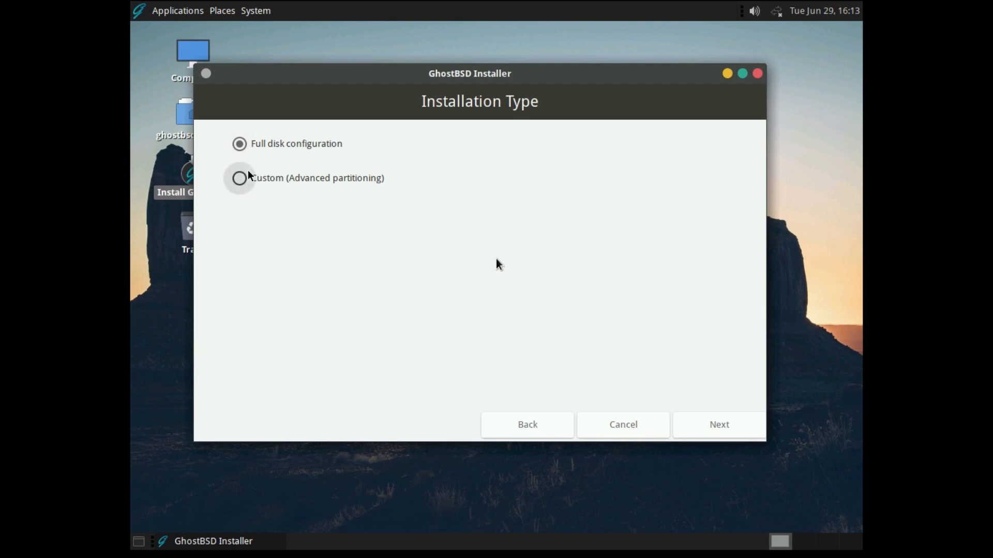
pyautogui.moveTo(287, 242)
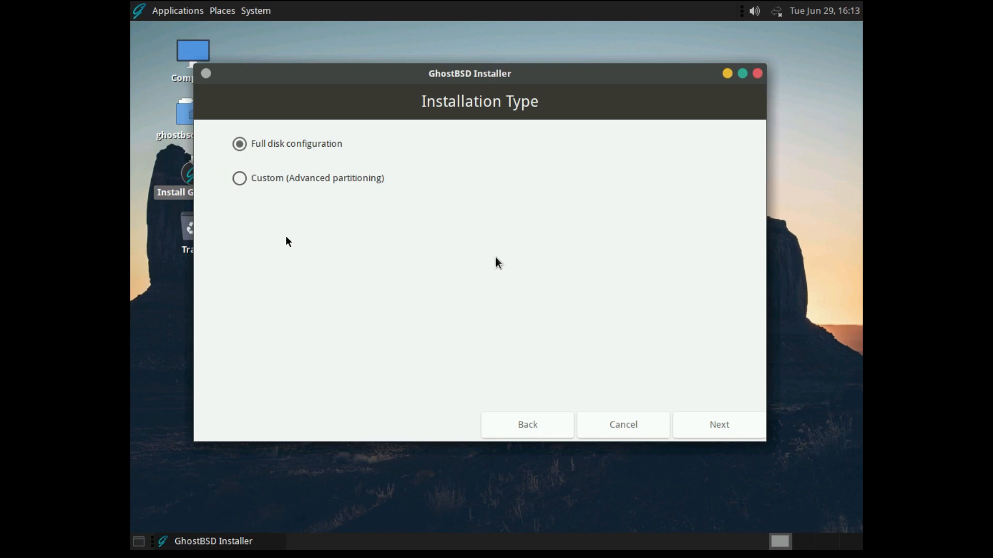
pyautogui.moveTo(792, 392)
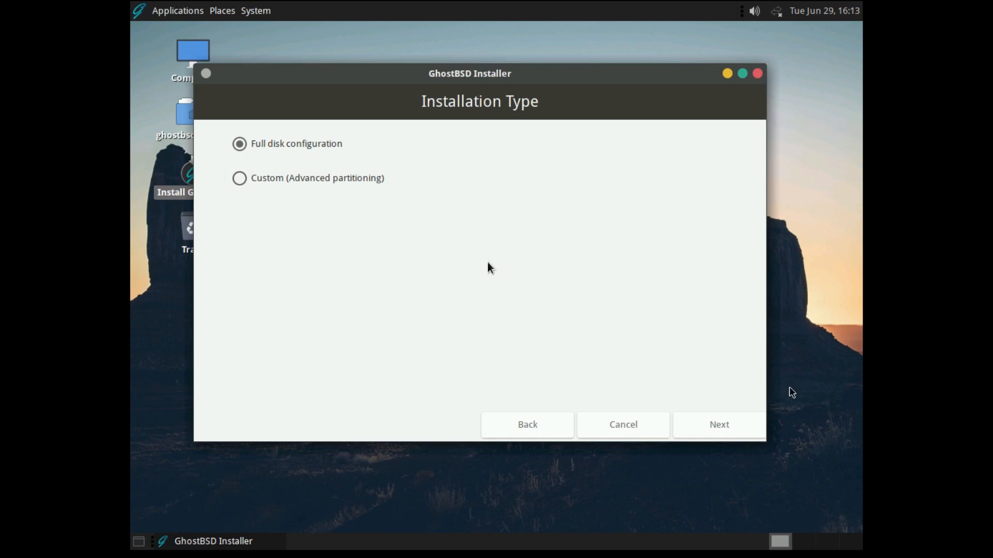
# - Continue with Full disk configuration to the ZFS Configuration step
pyautogui.click(718, 424)
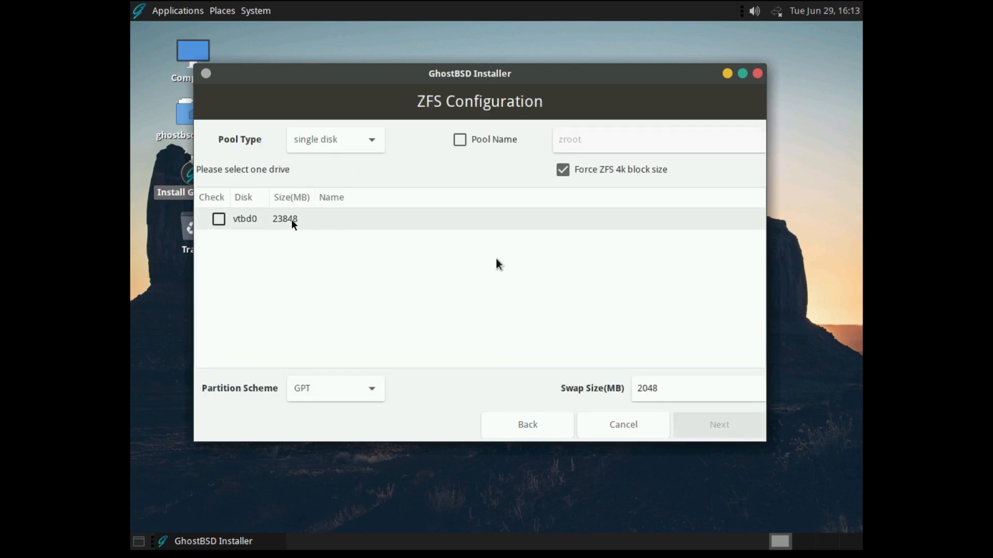
# - Select vtbd0 as a single-disk ZFS pool with GPT partitioning and continue
pyautogui.click(218, 219)
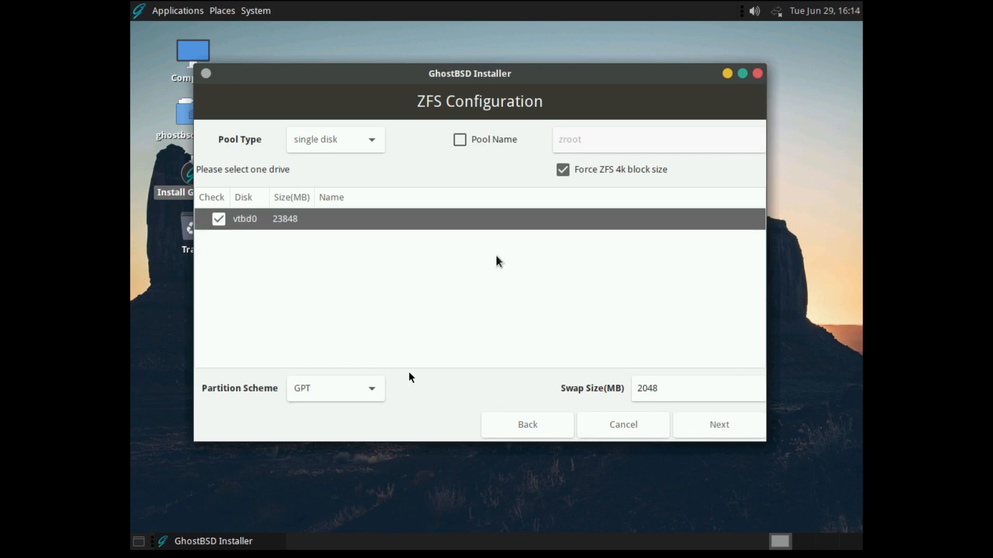
pyautogui.moveTo(334, 107)
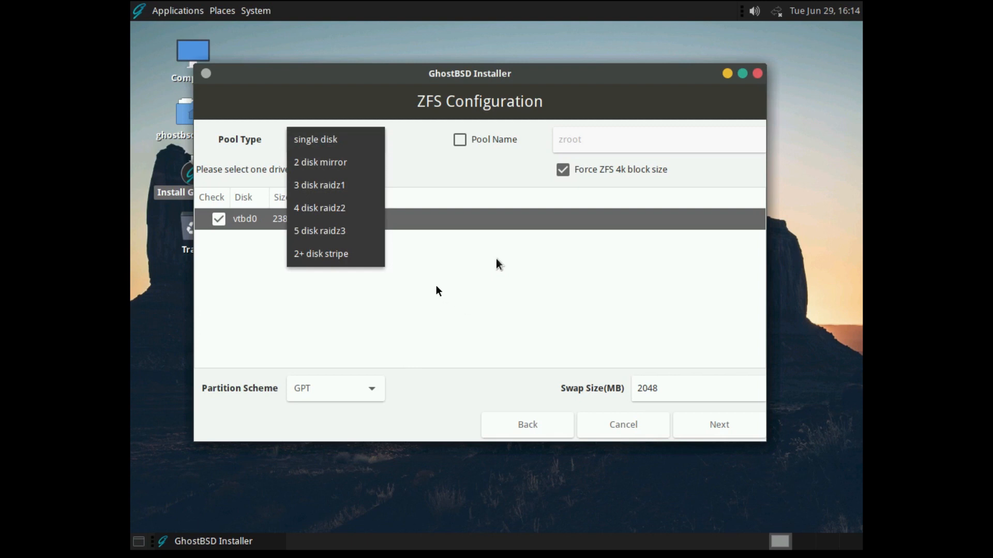
pyautogui.moveTo(433, 295)
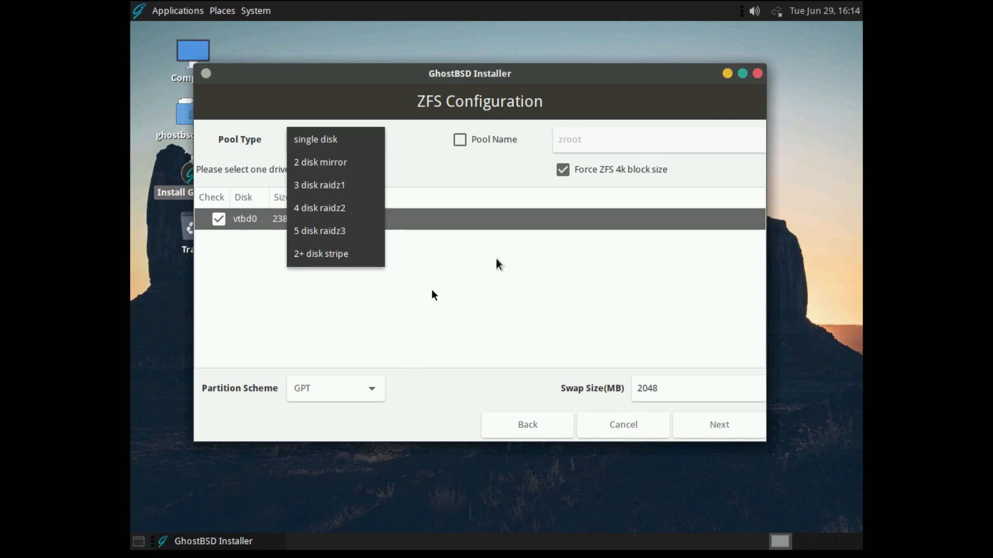
pyautogui.moveTo(352, 230)
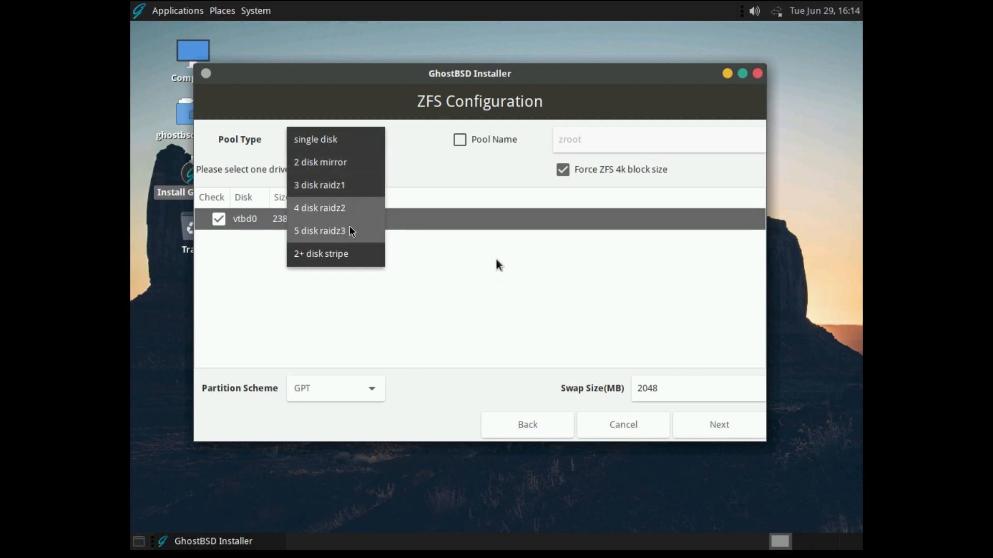
pyautogui.moveTo(522, 361)
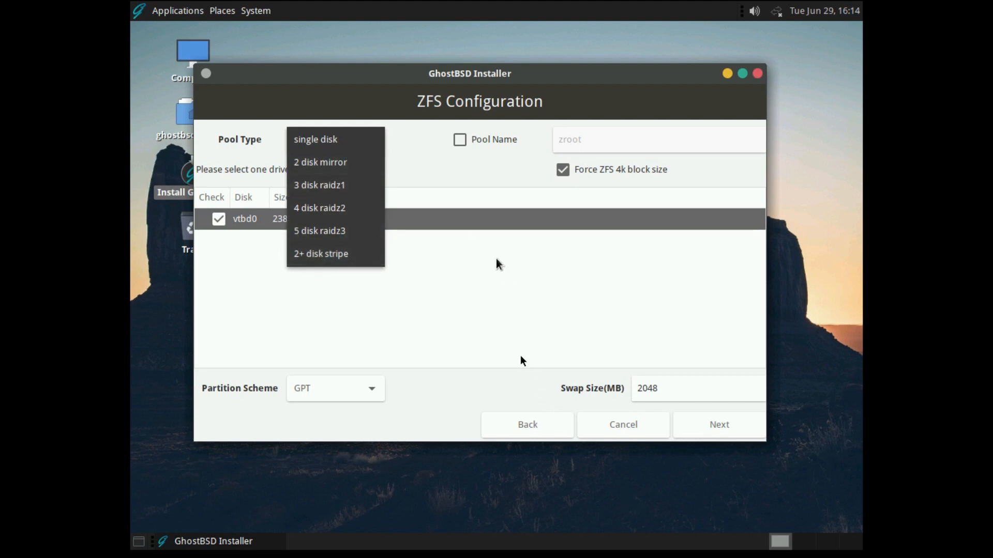
pyautogui.click(334, 388)
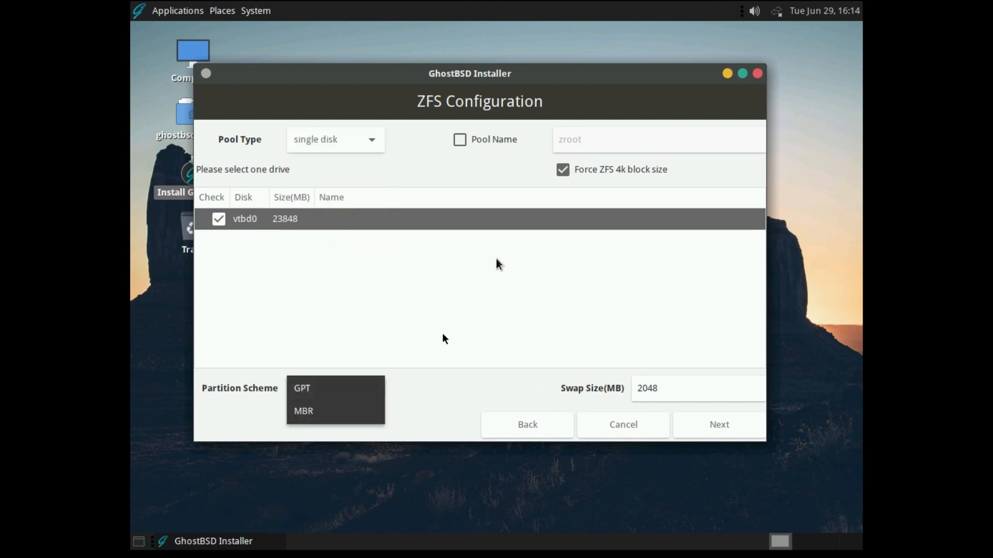
pyautogui.click(301, 388)
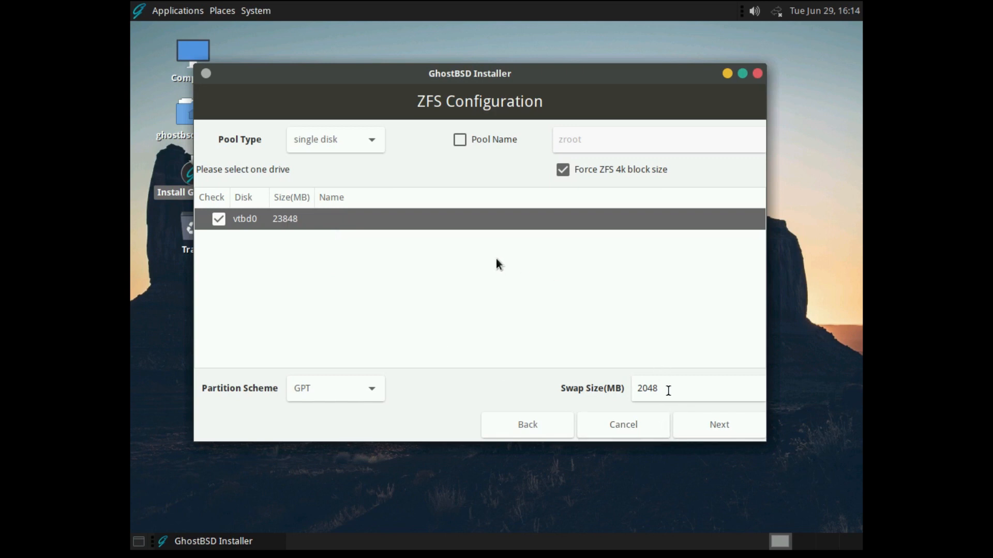
pyautogui.click(718, 424)
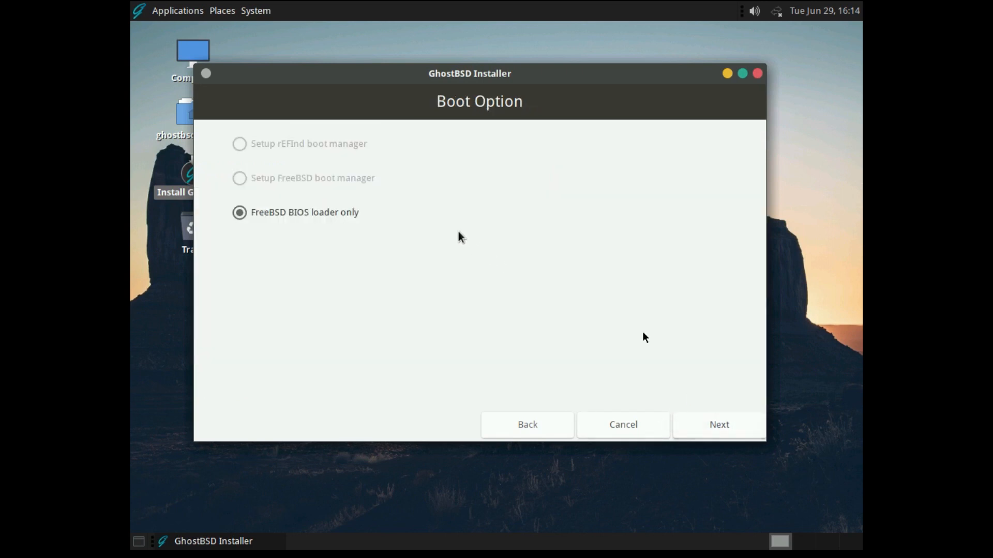
pyautogui.moveTo(497, 264)
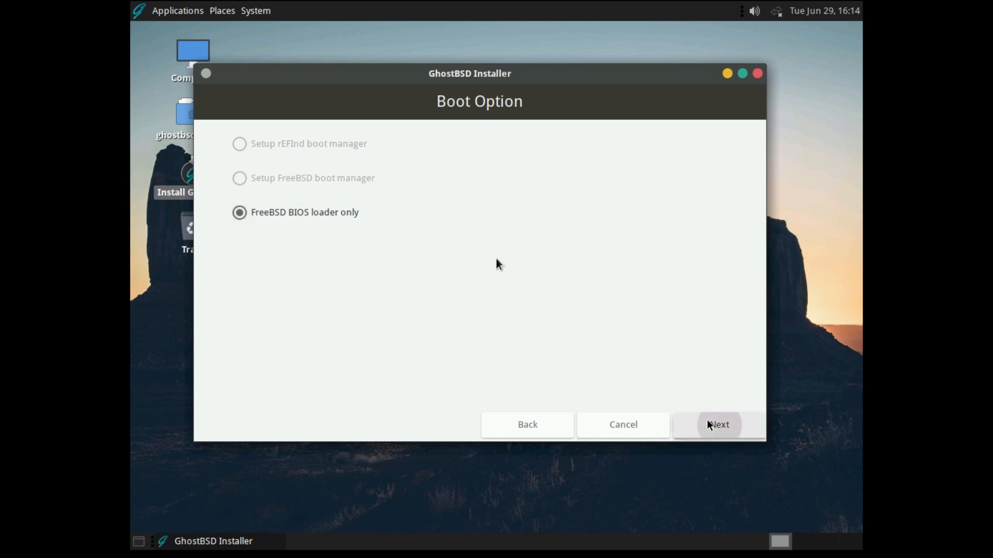
# - Accept the FreeBSD BIOS loader and set the root password, continuing to User Setup
pyautogui.click(718, 424)
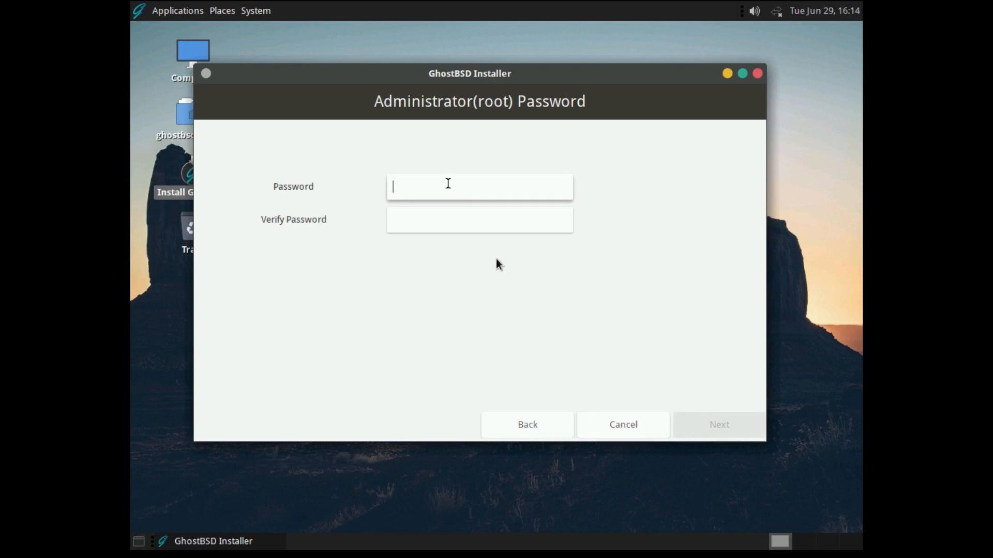
pyautogui.moveTo(489, 271)
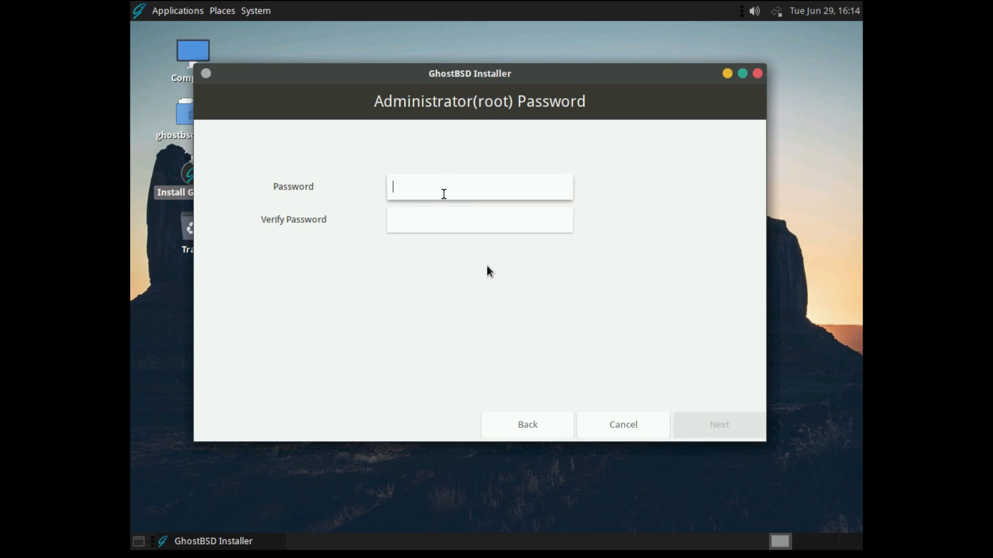
pyautogui.write('password')
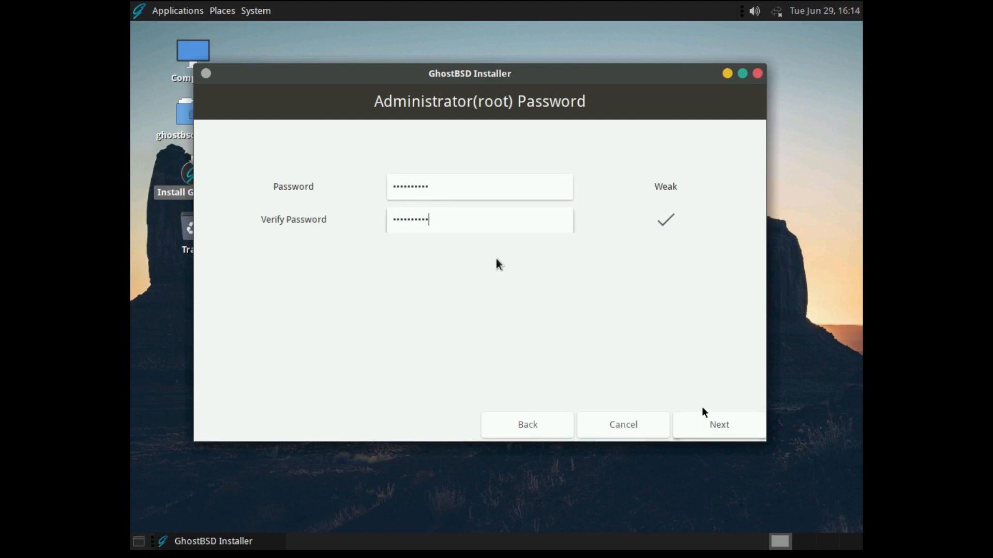
pyautogui.click(718, 424)
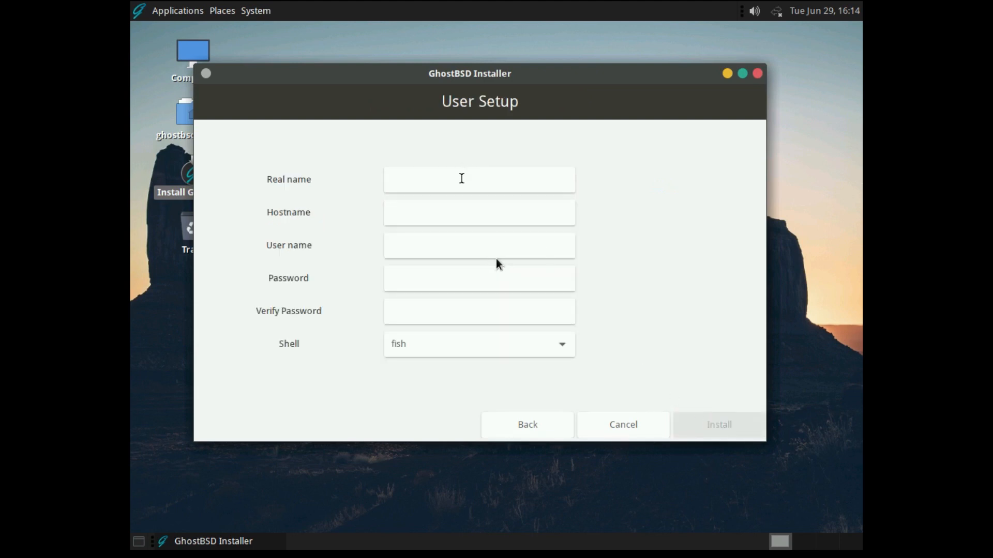
# - Enter the new user's details, make bash the shell, and begin installing
pyautogui.click(479, 179)
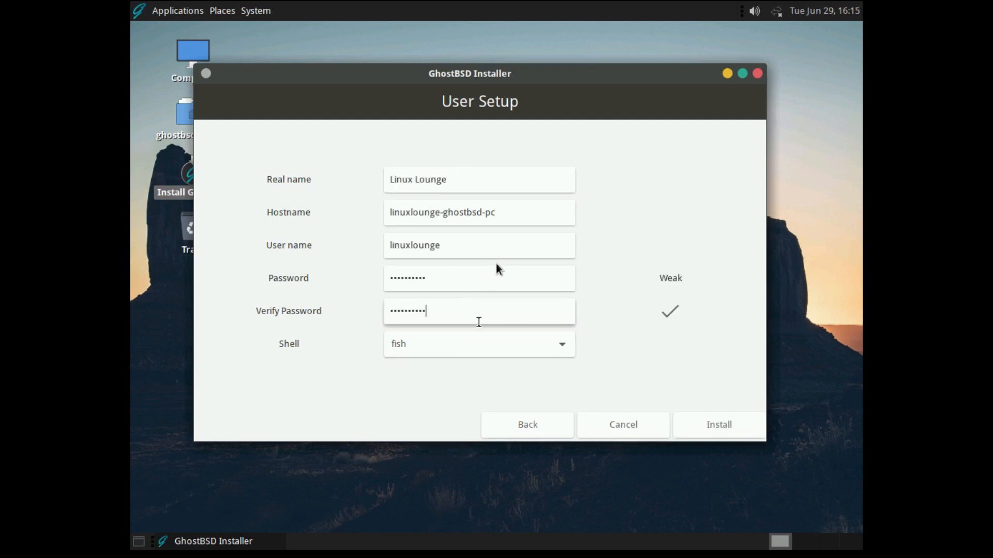
pyautogui.click(479, 344)
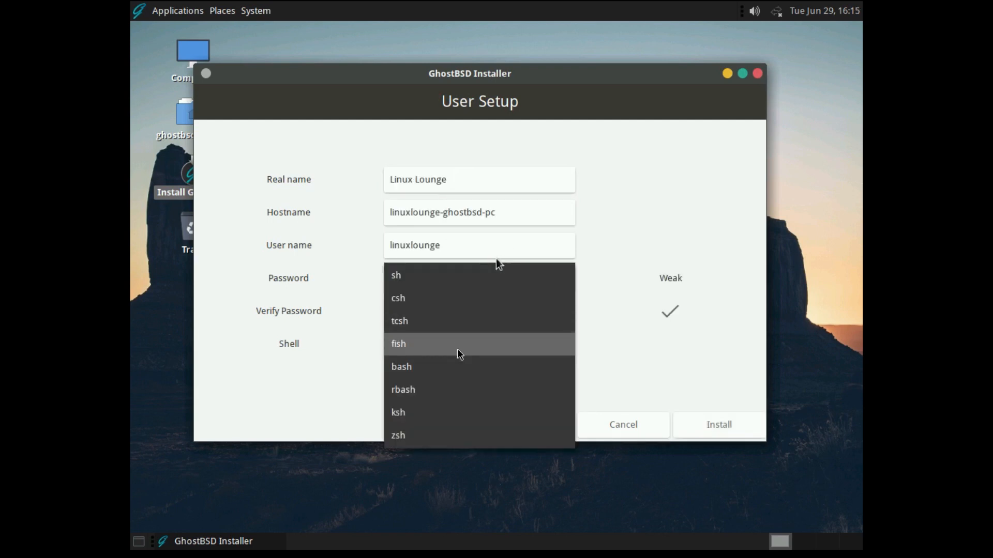
pyautogui.moveTo(475, 250)
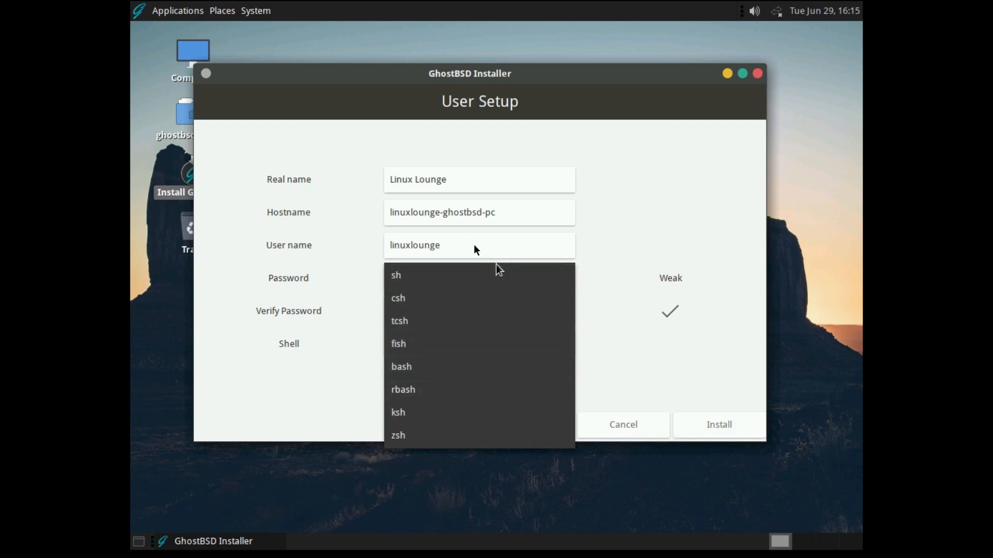
pyautogui.moveTo(401, 366)
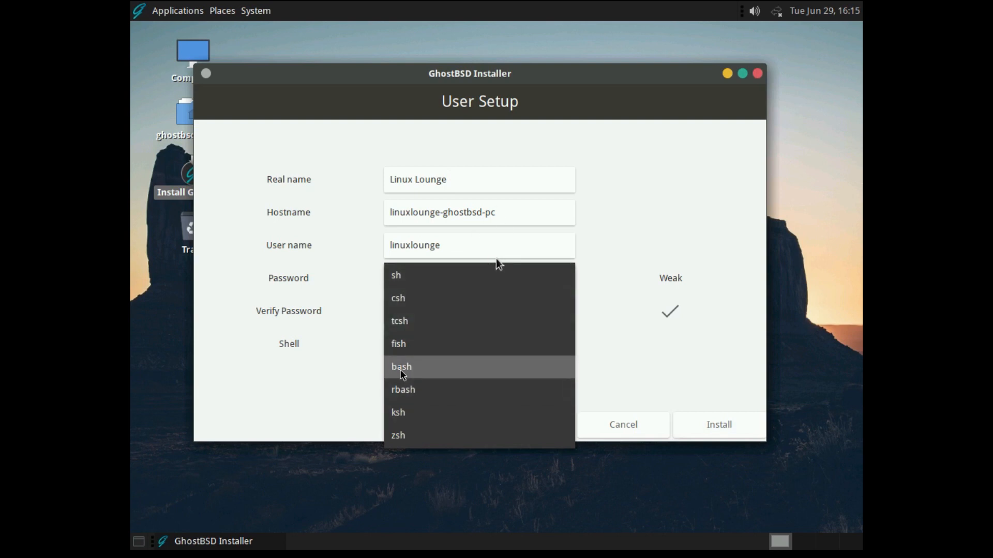
pyautogui.click(401, 366)
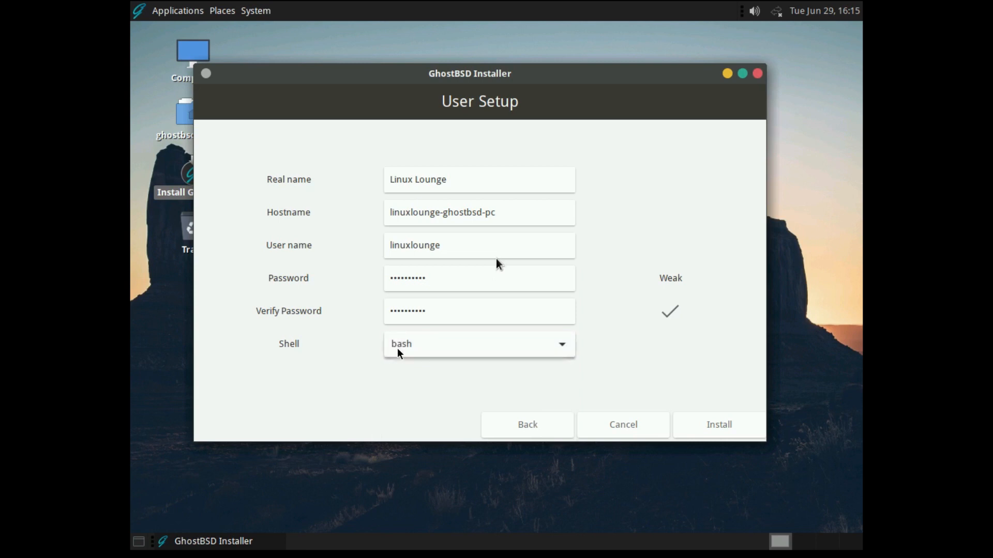
pyautogui.moveTo(381, 363)
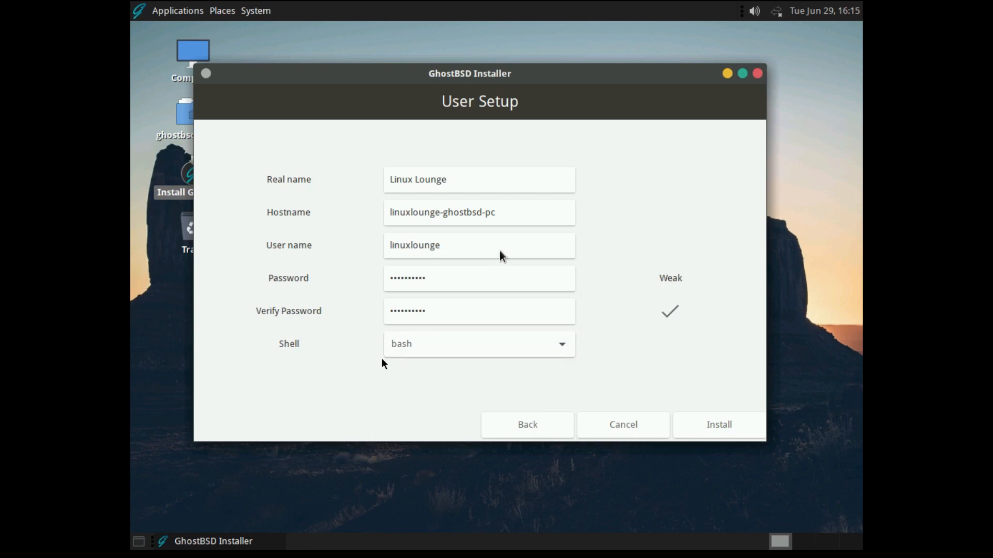
pyautogui.moveTo(719, 425)
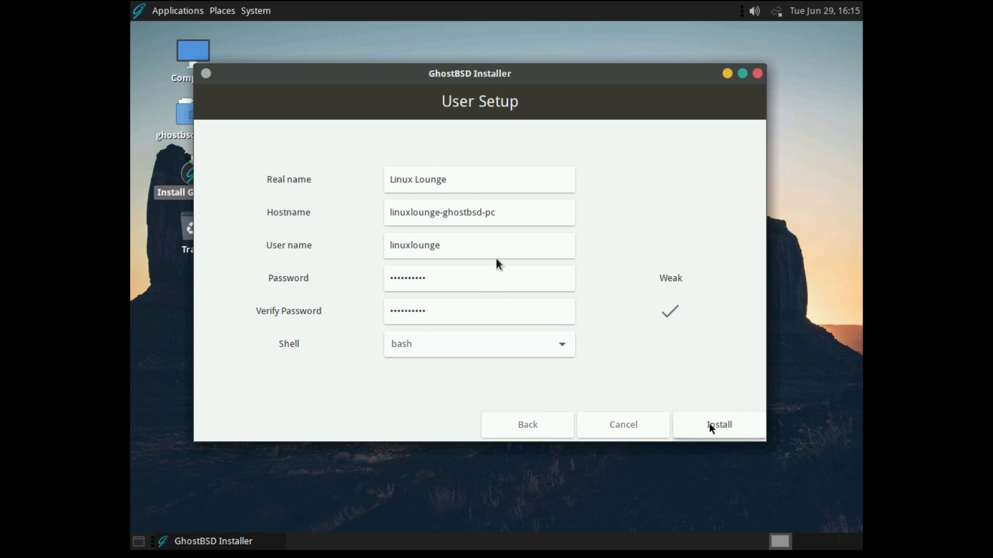
pyautogui.click(718, 424)
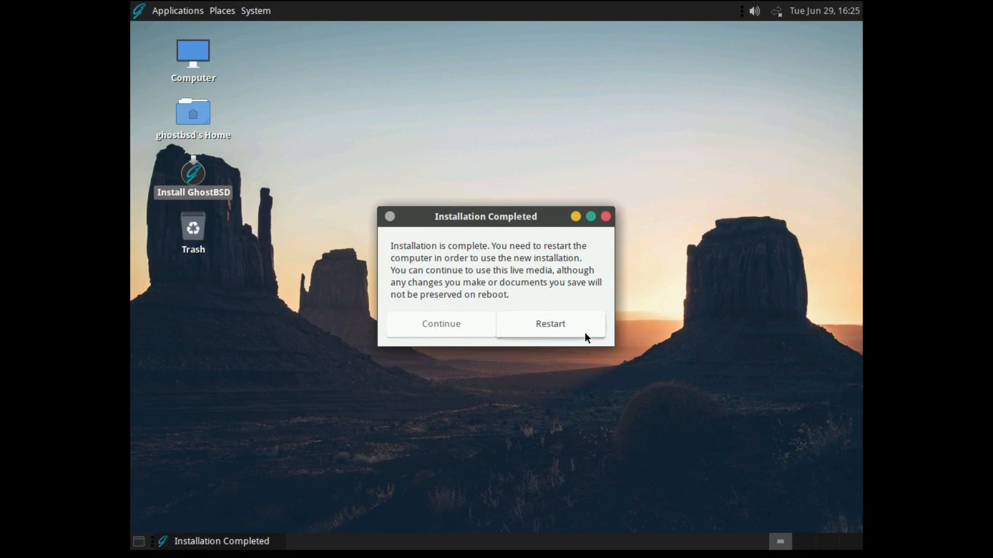
# - Restart into the newly installed GhostBSD after installation completes
pyautogui.click(441, 324)
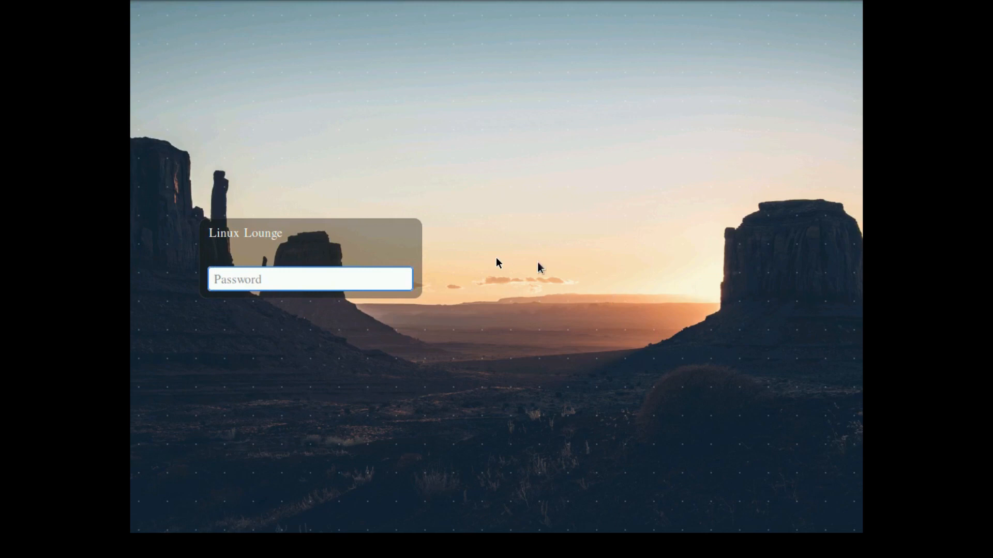
# - Submit the Linux Lounge user's password to reach the installed desktop
pyautogui.press('Return')
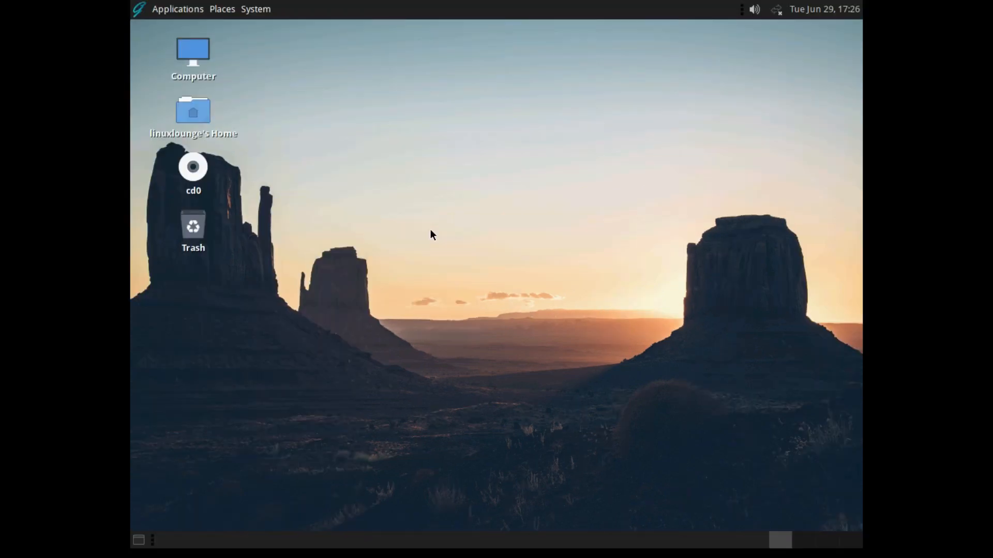